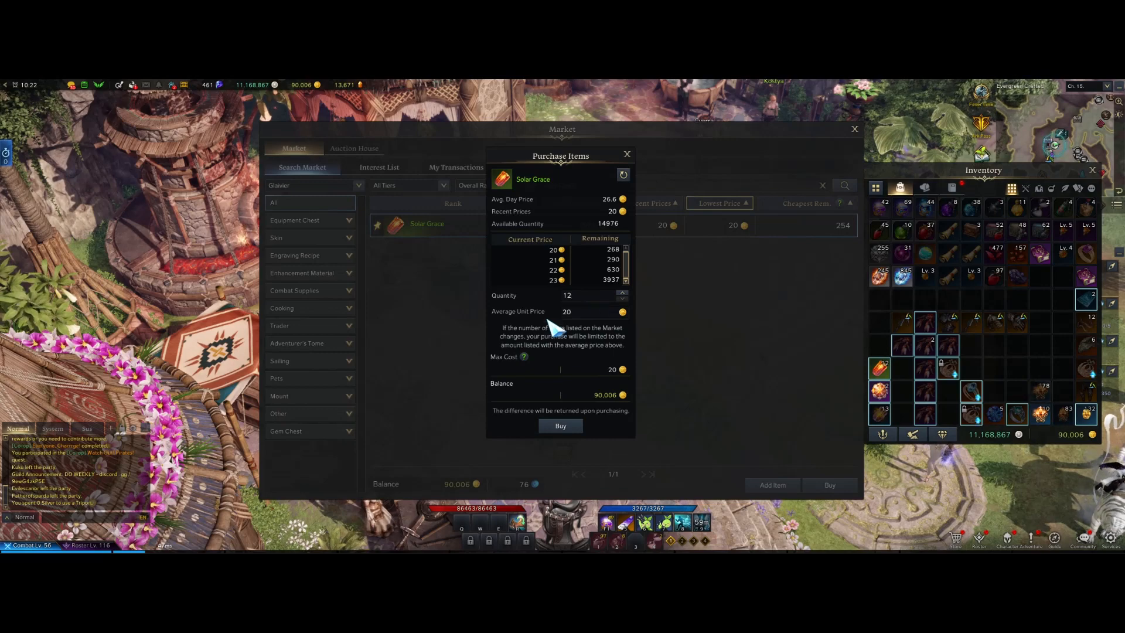
Step: Complete the Market purchase of 12 Solar Grace, then search and buy 2 Solar Protection
{"action": "left_click", "coordinate": [560, 425]}
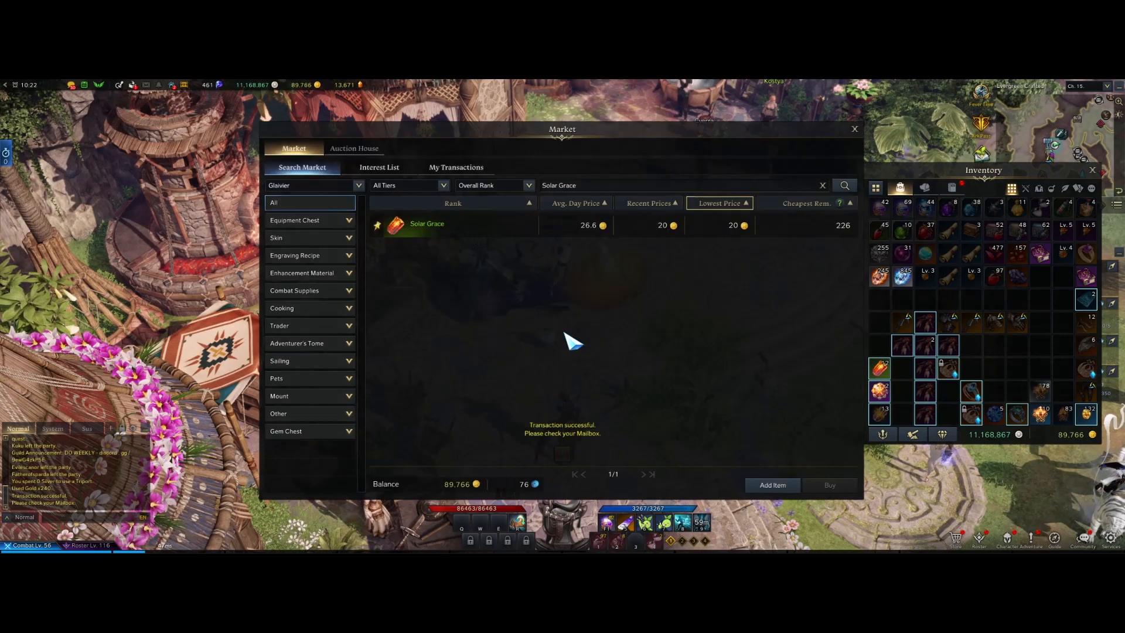
{"action": "type", "text": "Solar Protection"}
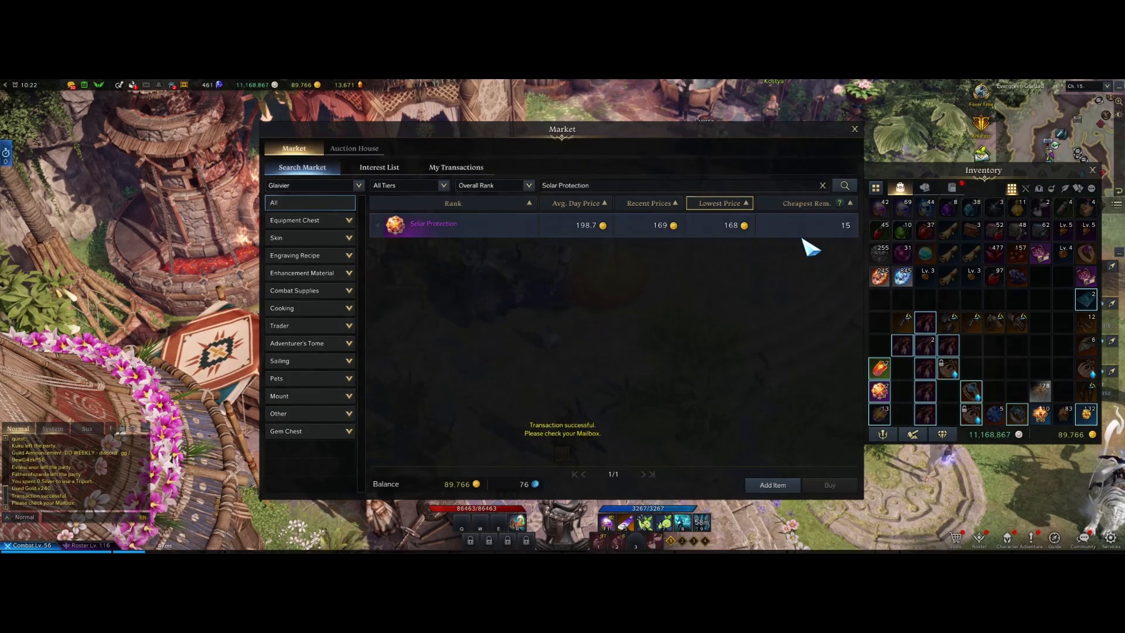
{"action": "left_click", "coordinate": [433, 223]}
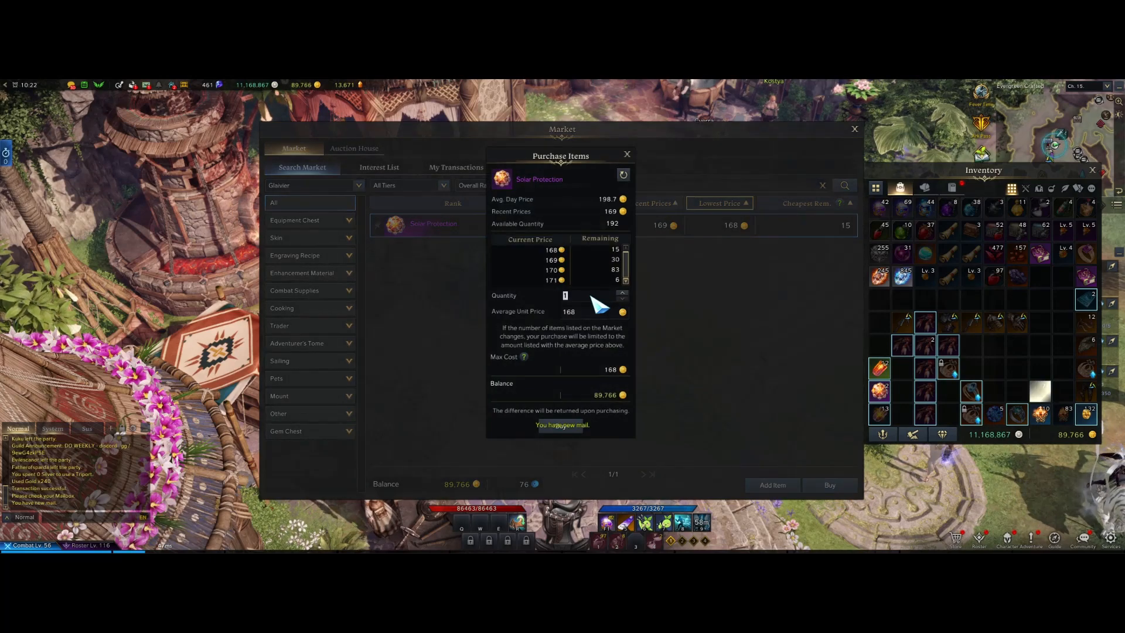
{"action": "left_click", "coordinate": [623, 292]}
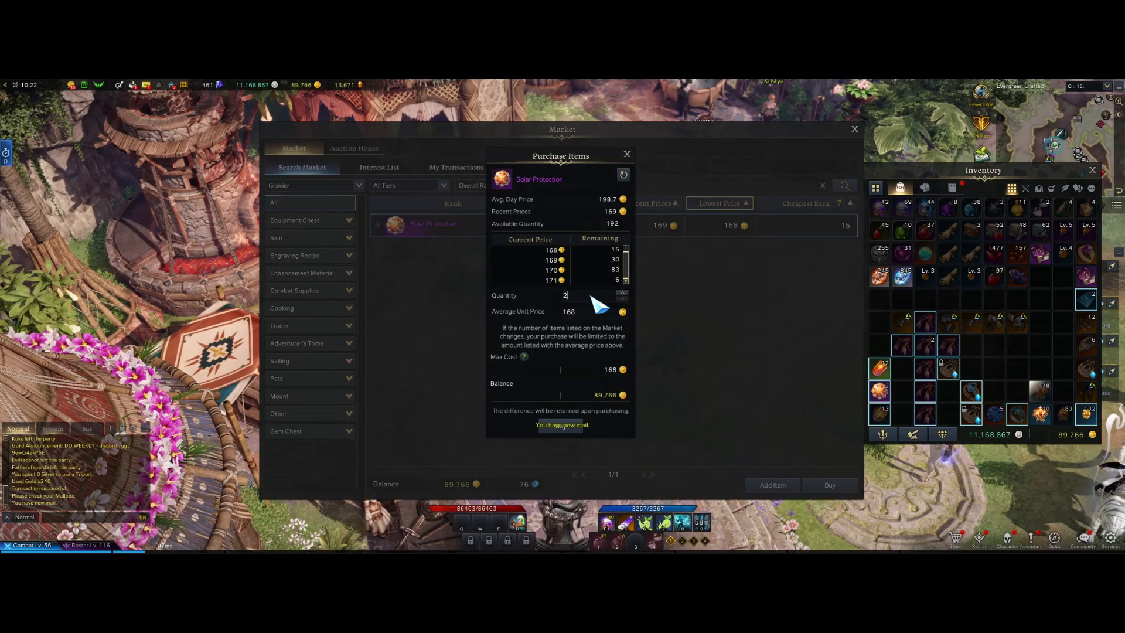
{"action": "left_click", "coordinate": [830, 485]}
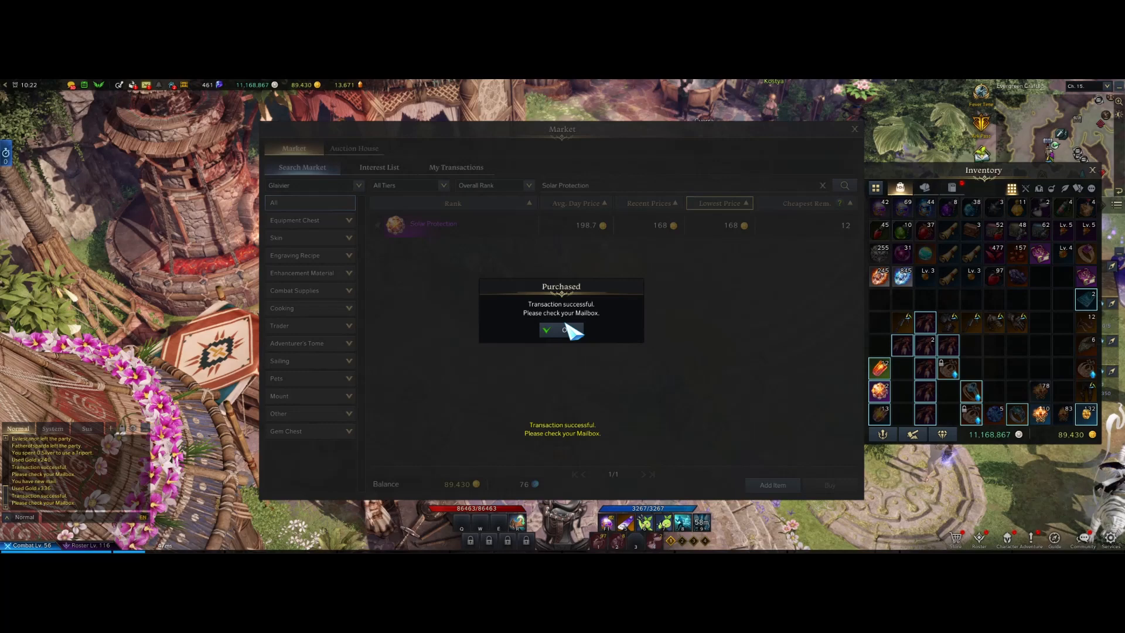
{"action": "left_click", "coordinate": [563, 329]}
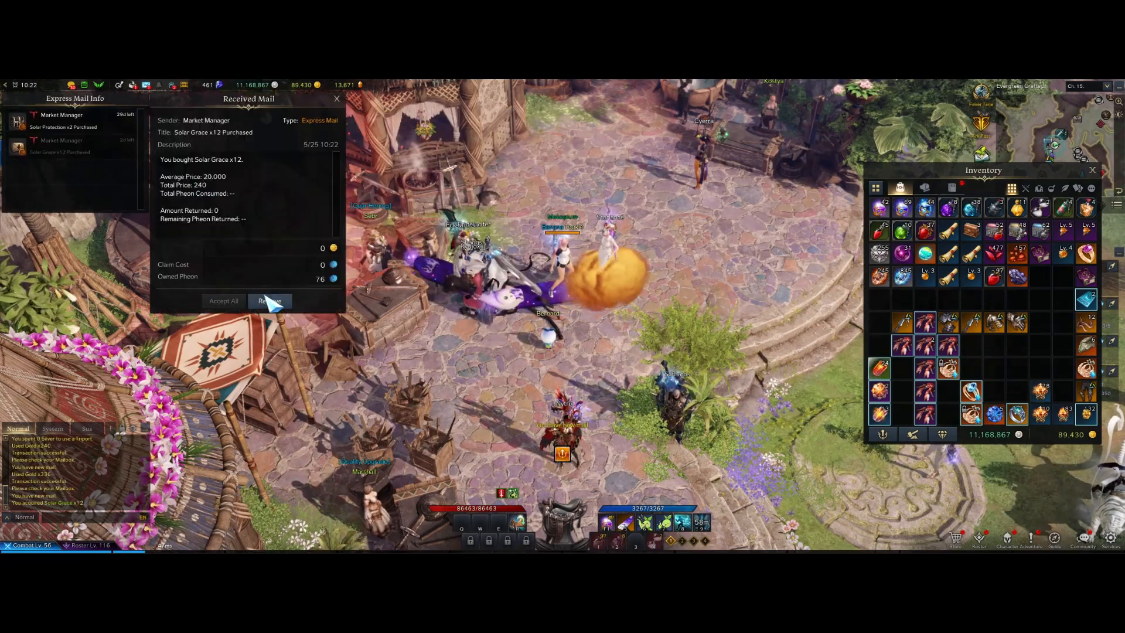
Step: Receive the purchased Solar Grace and Solar Protection from the Market Manager mail
{"action": "left_click", "coordinate": [269, 301]}
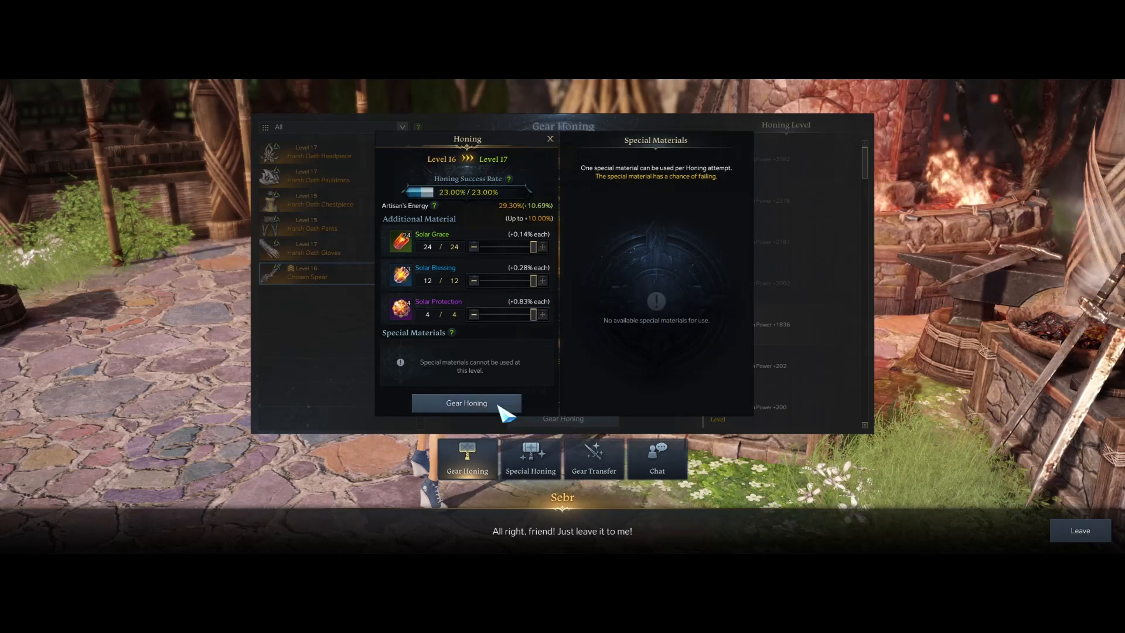
Step: Hone the Chosen Spear with full materials, reaching level 17 and item level 1445
{"action": "left_click", "coordinate": [467, 403]}
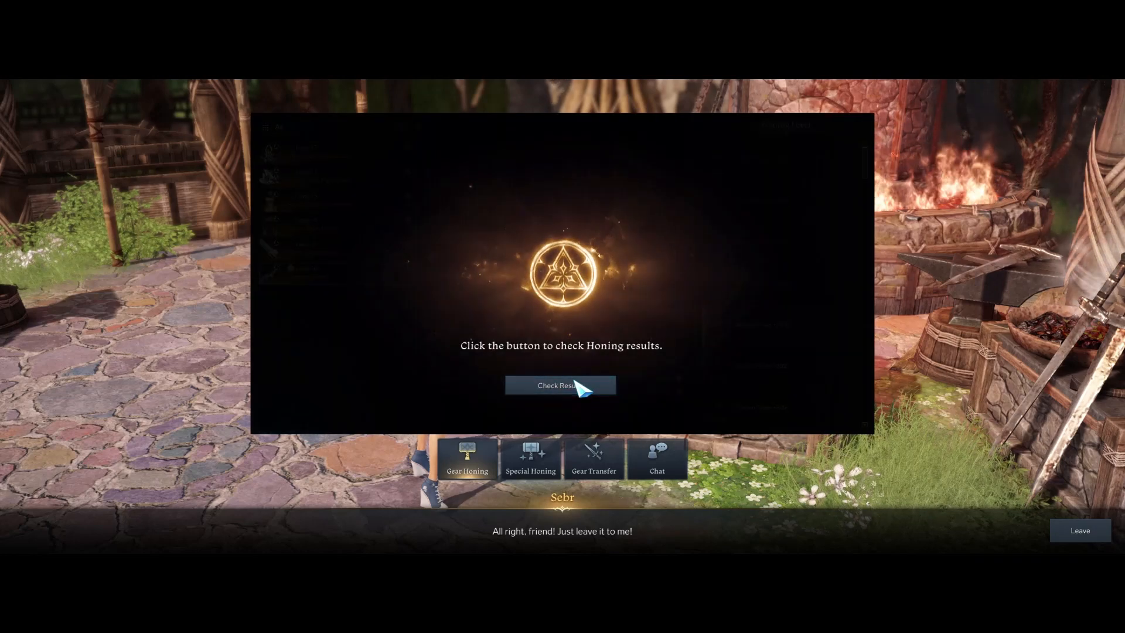
{"action": "left_click", "coordinate": [560, 386]}
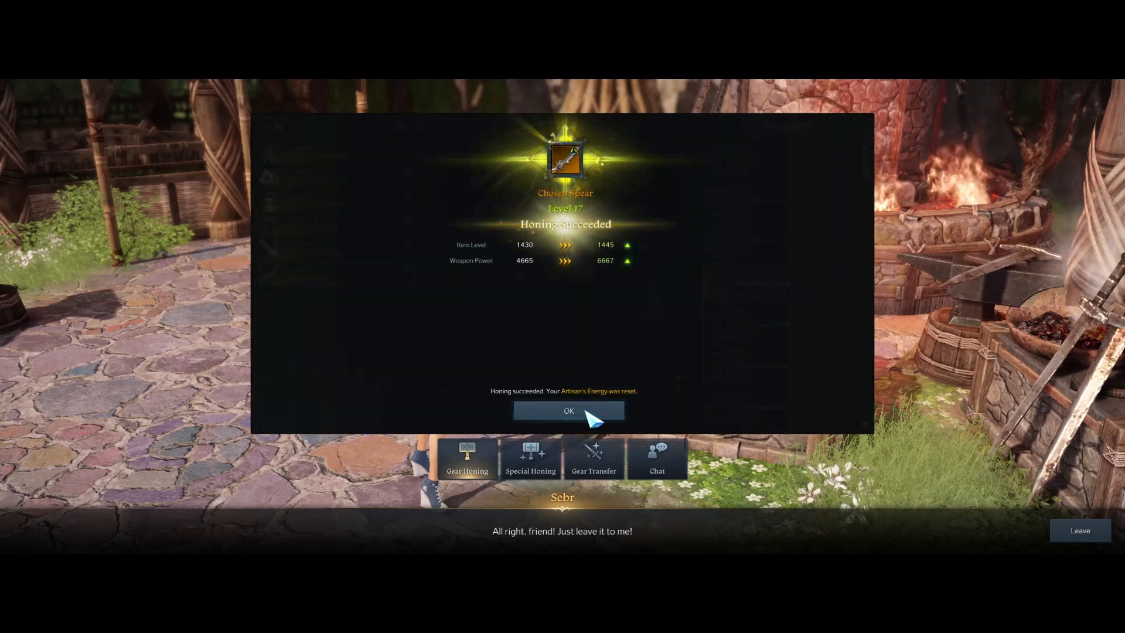
{"action": "left_click", "coordinate": [568, 409]}
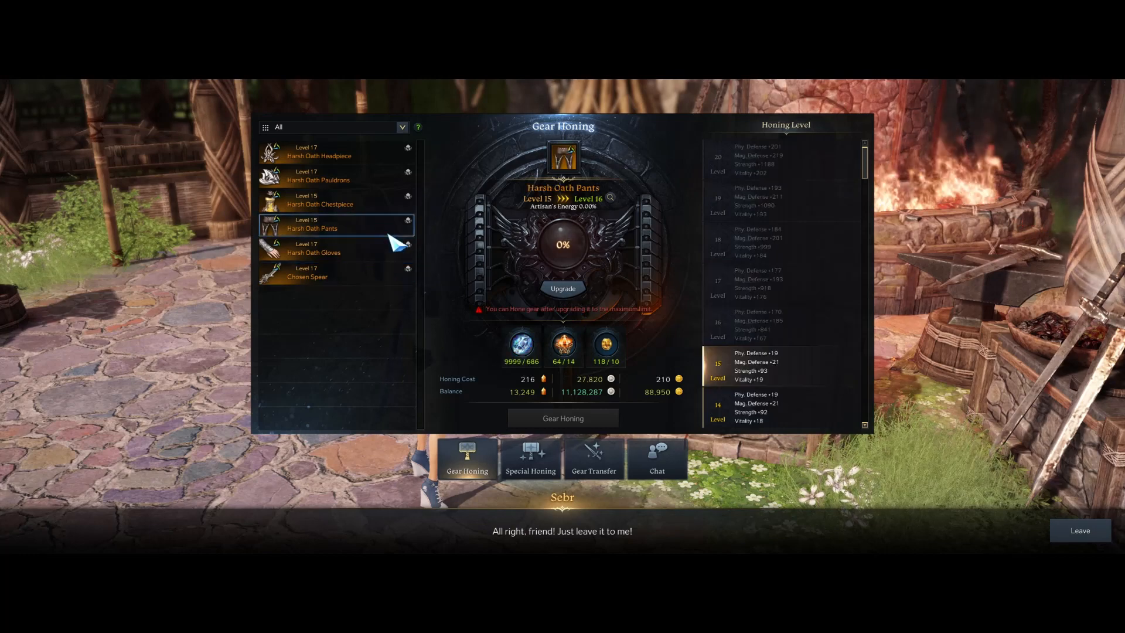
Step: Hone the Harsh Oath Pants twice successfully, reaching level 17
{"action": "left_click", "coordinate": [563, 289]}
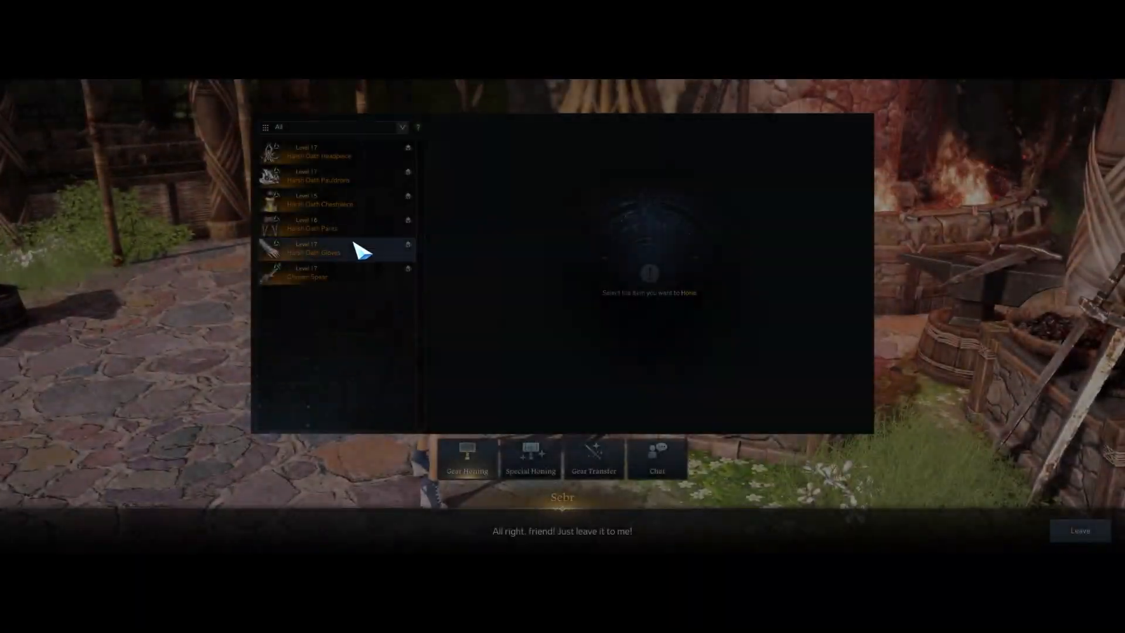
{"action": "left_click", "coordinate": [320, 224]}
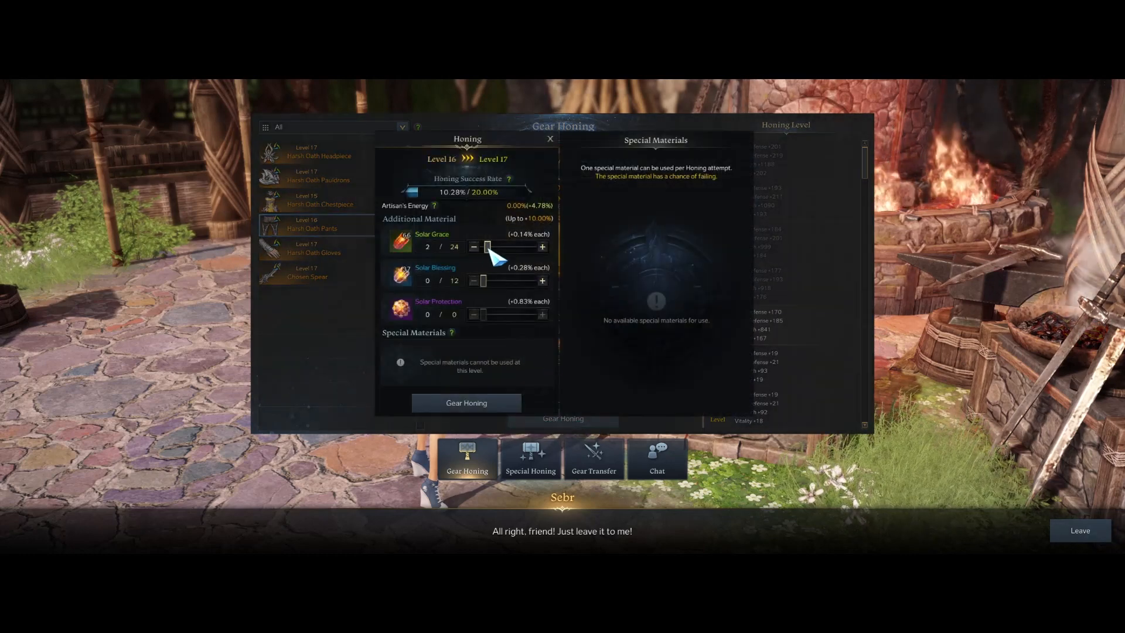
{"action": "left_click", "coordinate": [466, 403]}
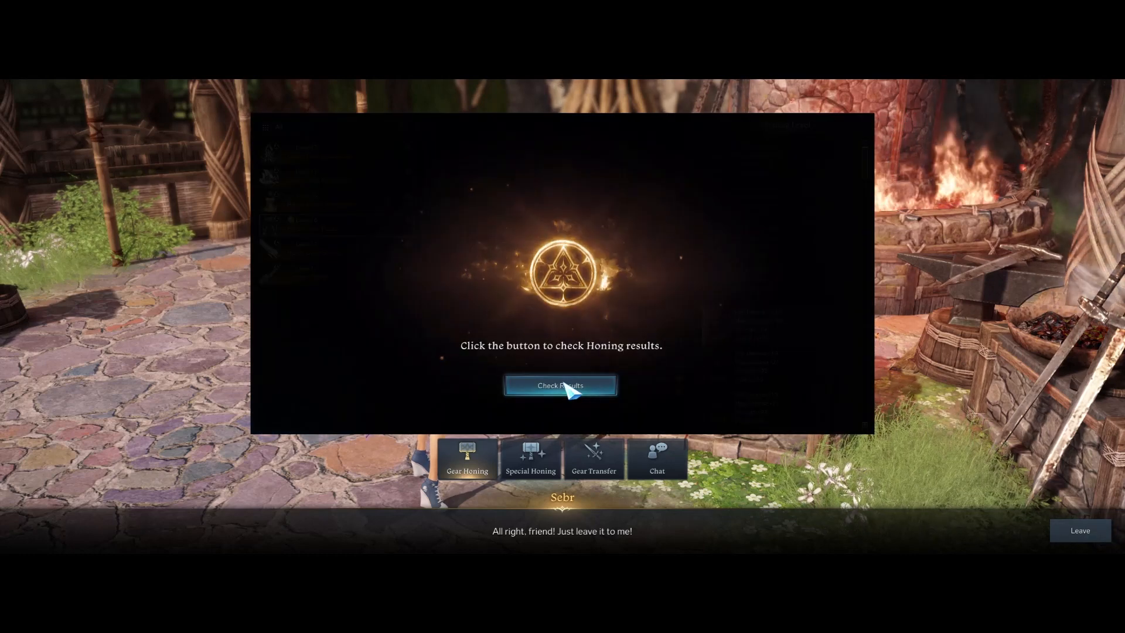
{"action": "left_click", "coordinate": [560, 385]}
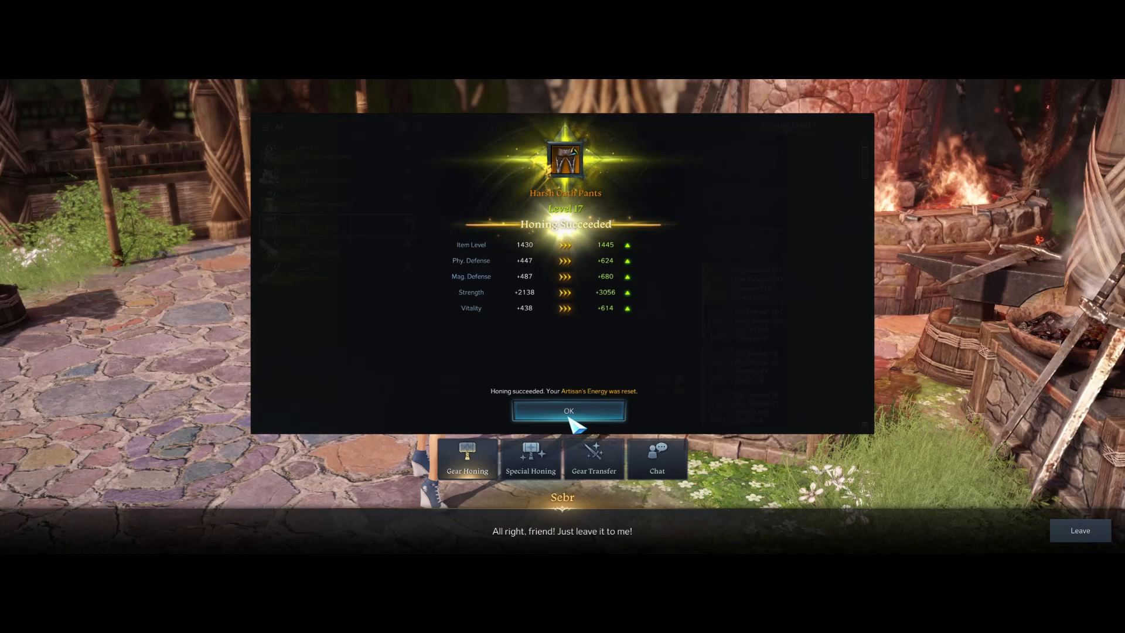
{"action": "left_click", "coordinate": [568, 410]}
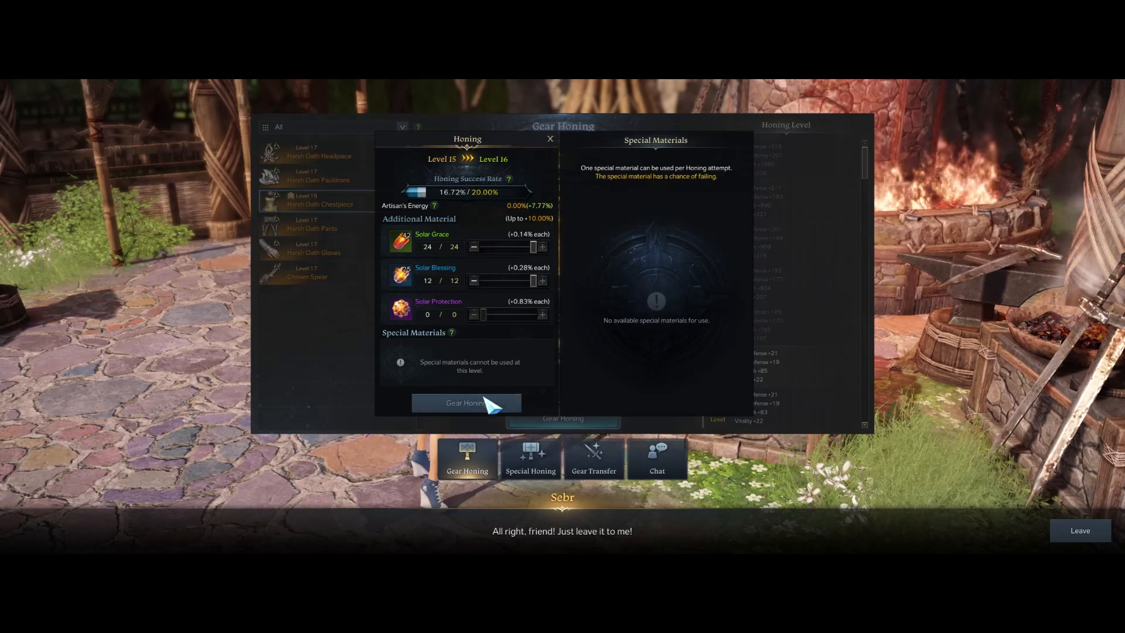
Step: Hone the Harsh Oath Chestpiece with full materials to level 16, item level 1430
{"action": "left_click", "coordinate": [465, 403]}
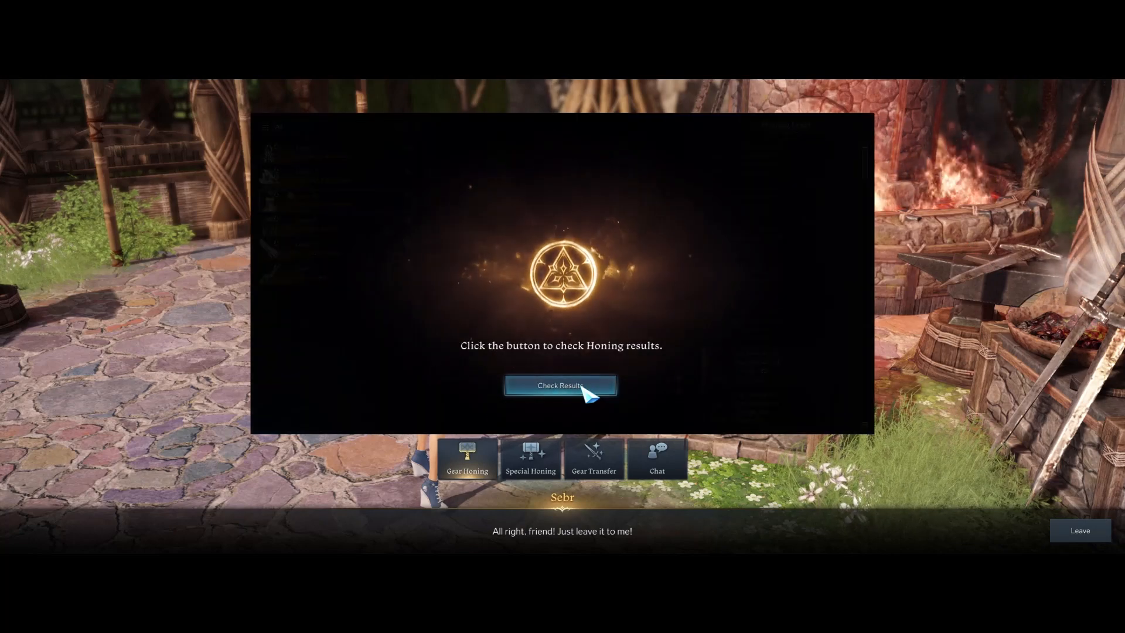
{"action": "left_click", "coordinate": [560, 386]}
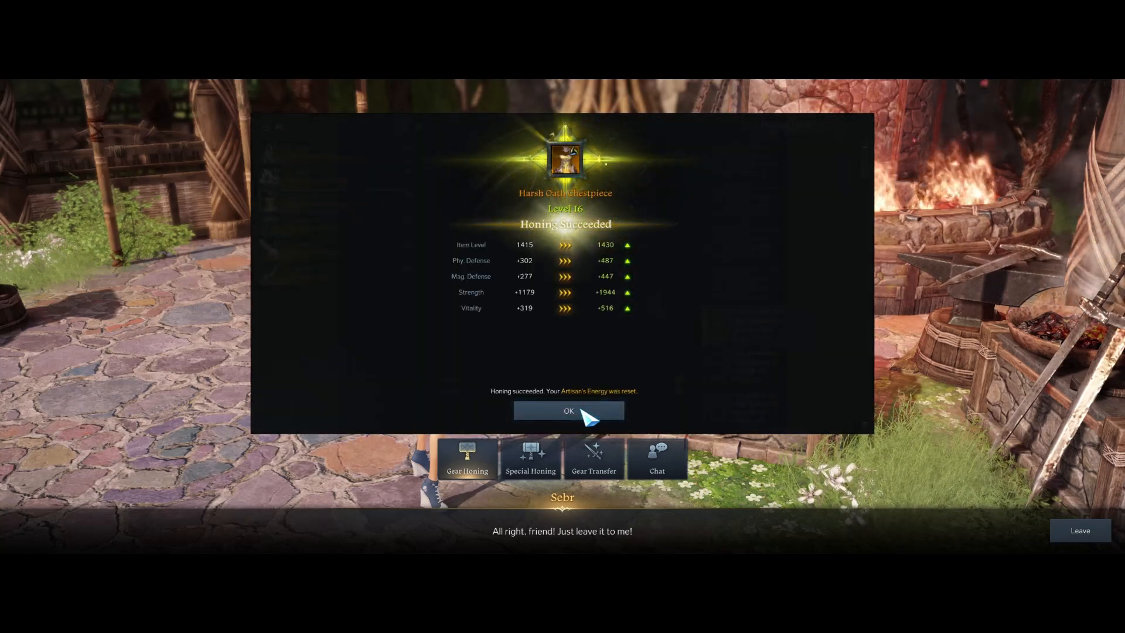
{"action": "left_click", "coordinate": [568, 410]}
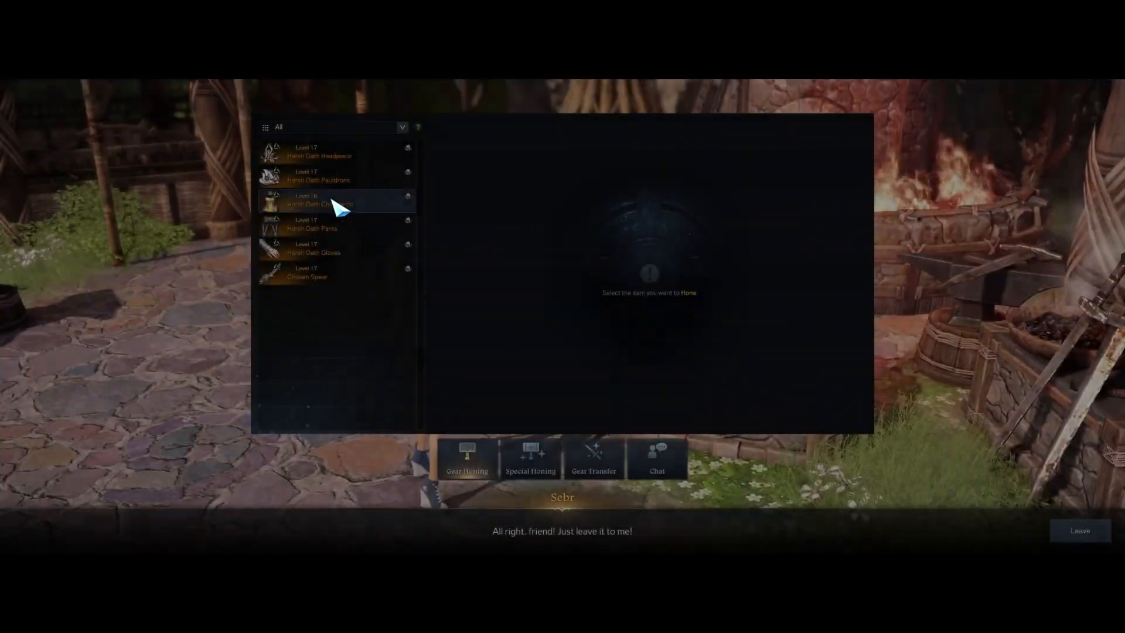
Step: Select the Harsh Oath Chestpiece and attempt level 16 to 17 with no extra materials
{"action": "left_click", "coordinate": [336, 199]}
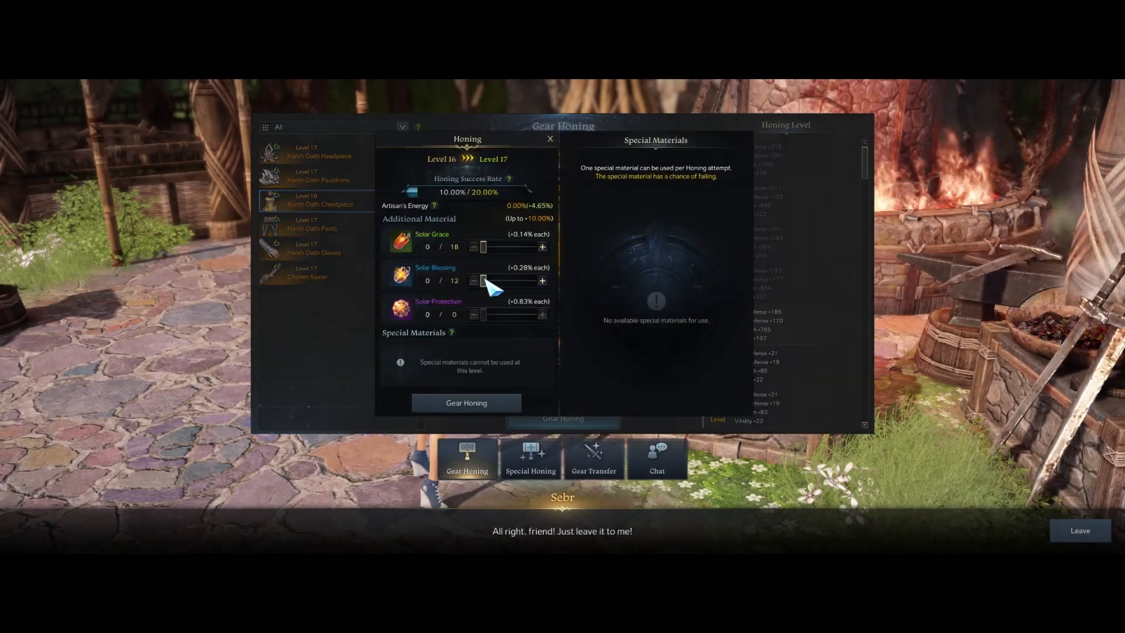
{"action": "left_click", "coordinate": [466, 403]}
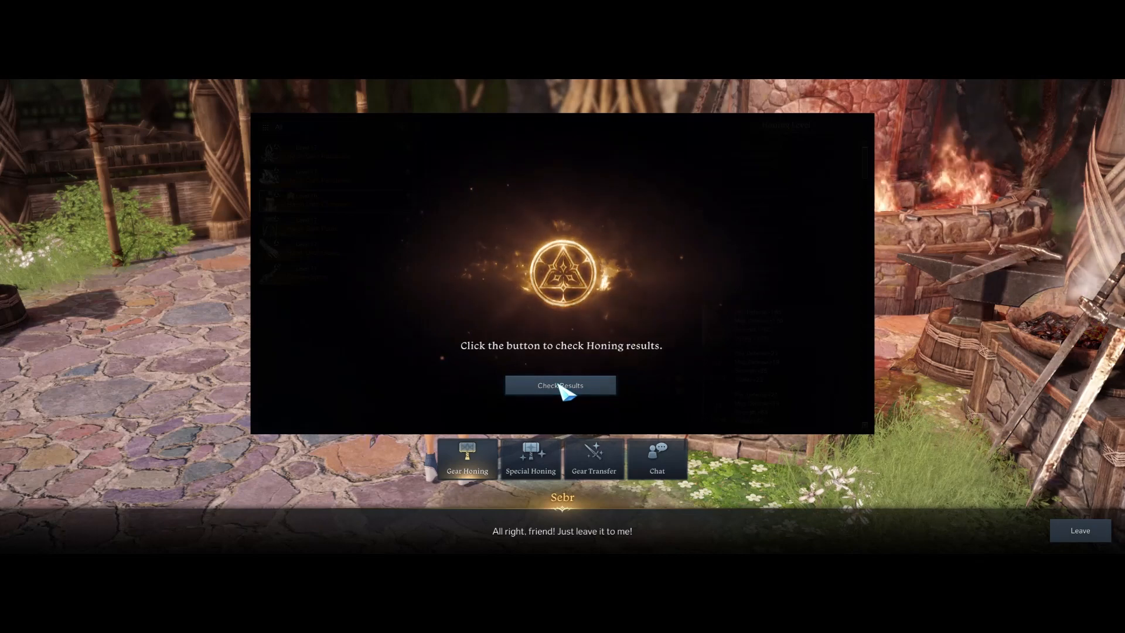
{"action": "left_click", "coordinate": [560, 386]}
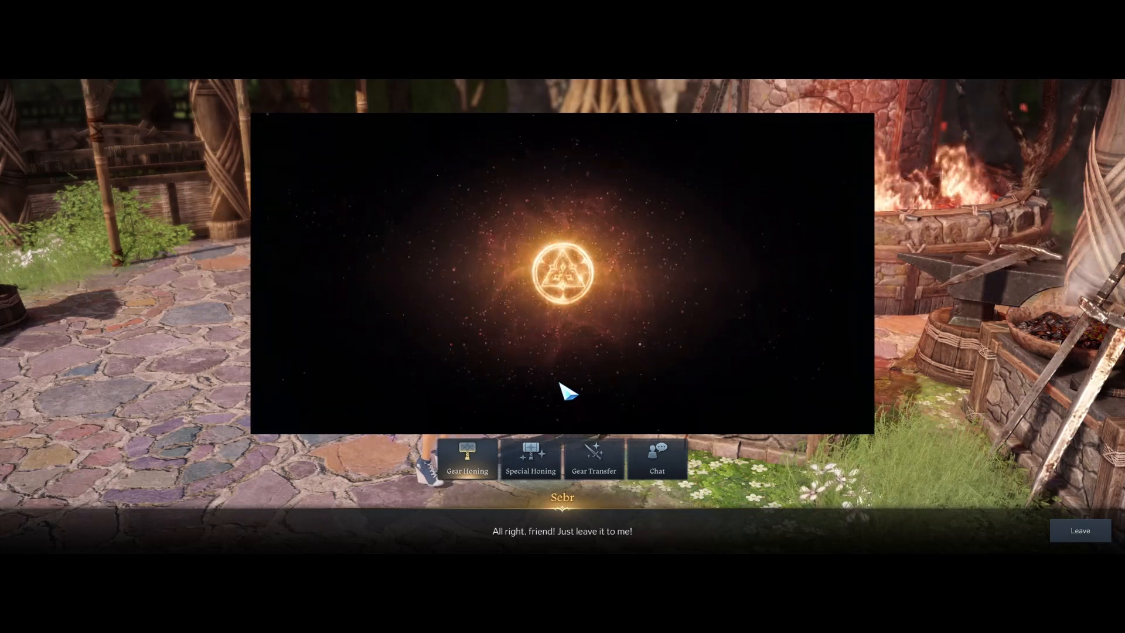